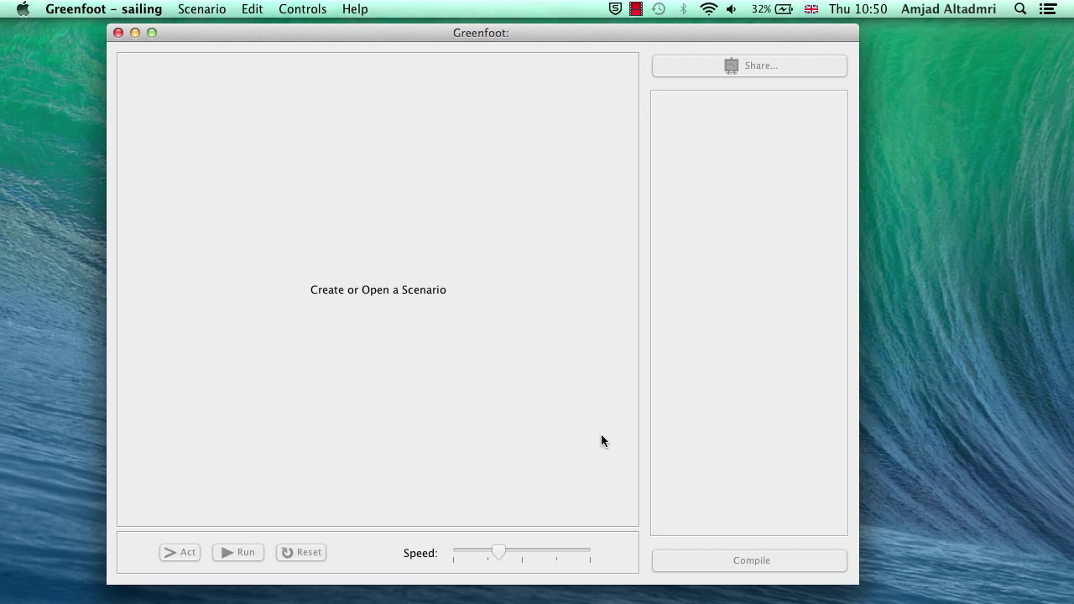
mouse_move(319, 112)
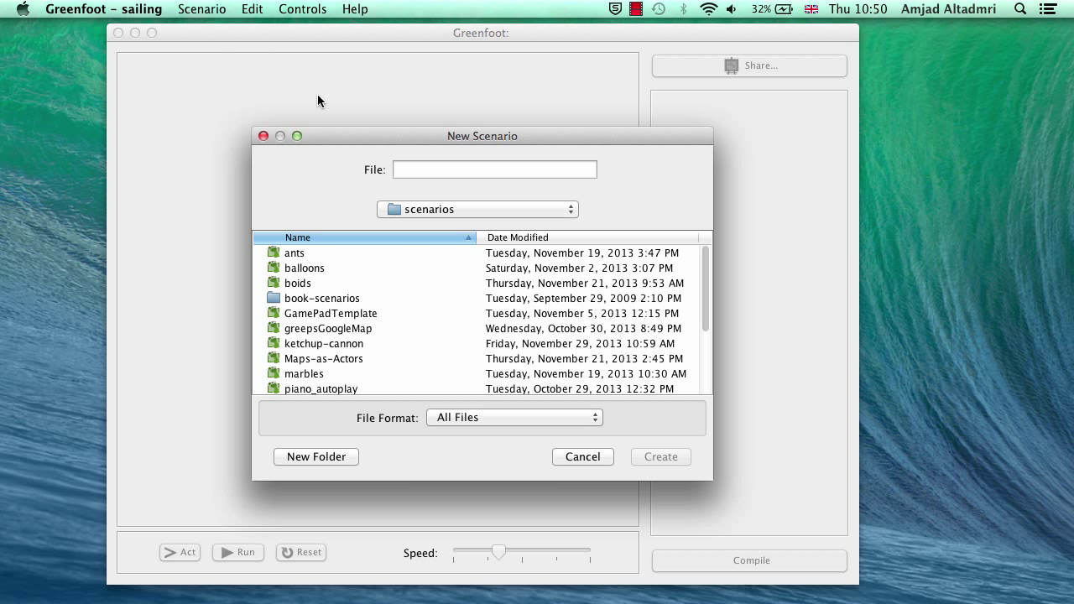
Step: Create a new scenario named test1 in the scenarios folder
click(494, 169)
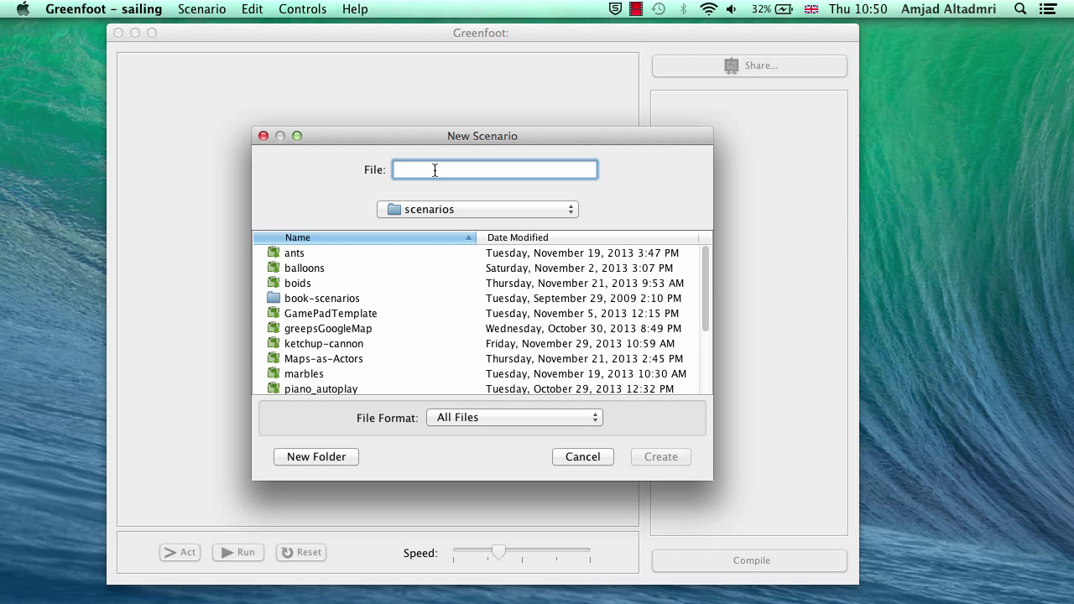
text(test1)
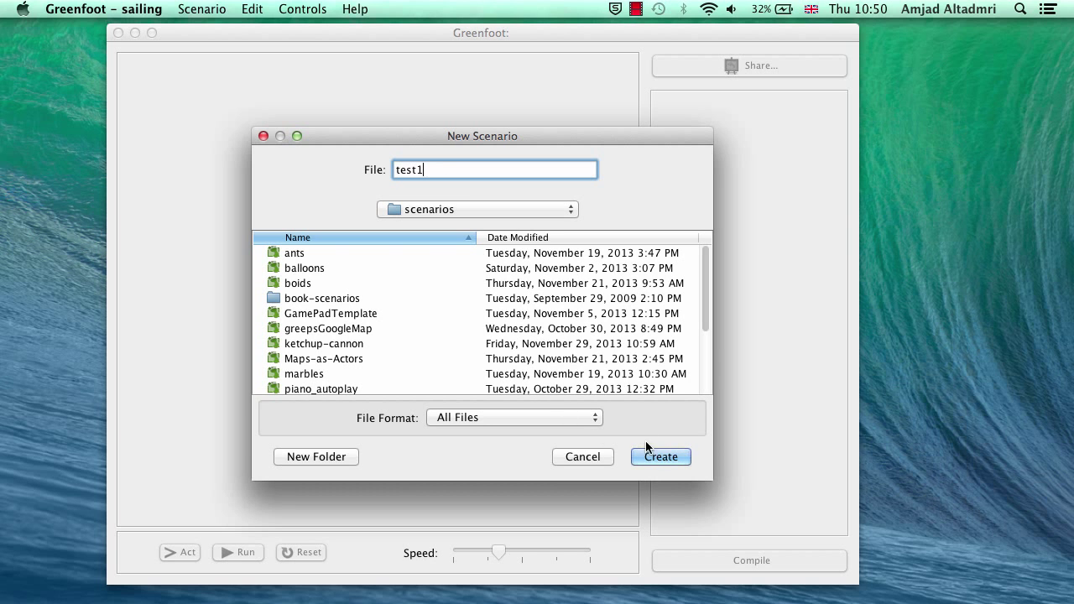
click(660, 456)
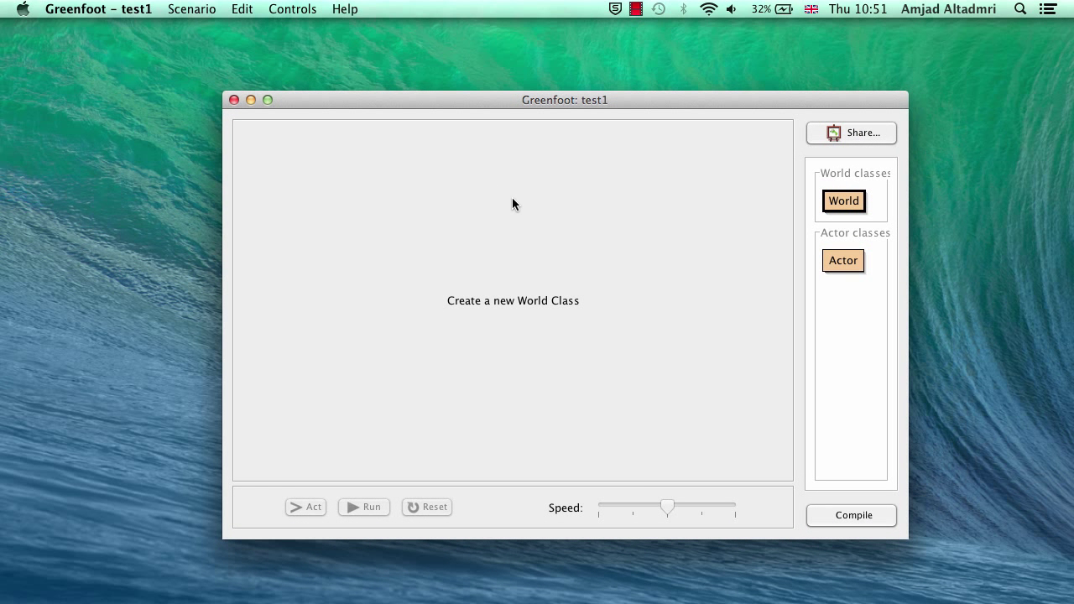
mouse_move(797, 245)
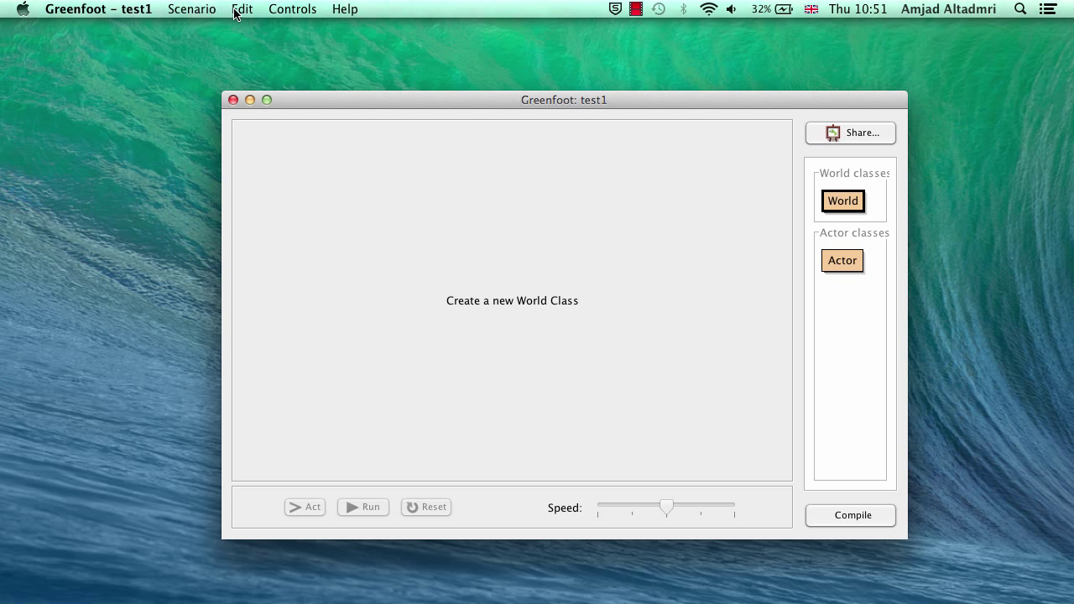
mouse_move(237, 14)
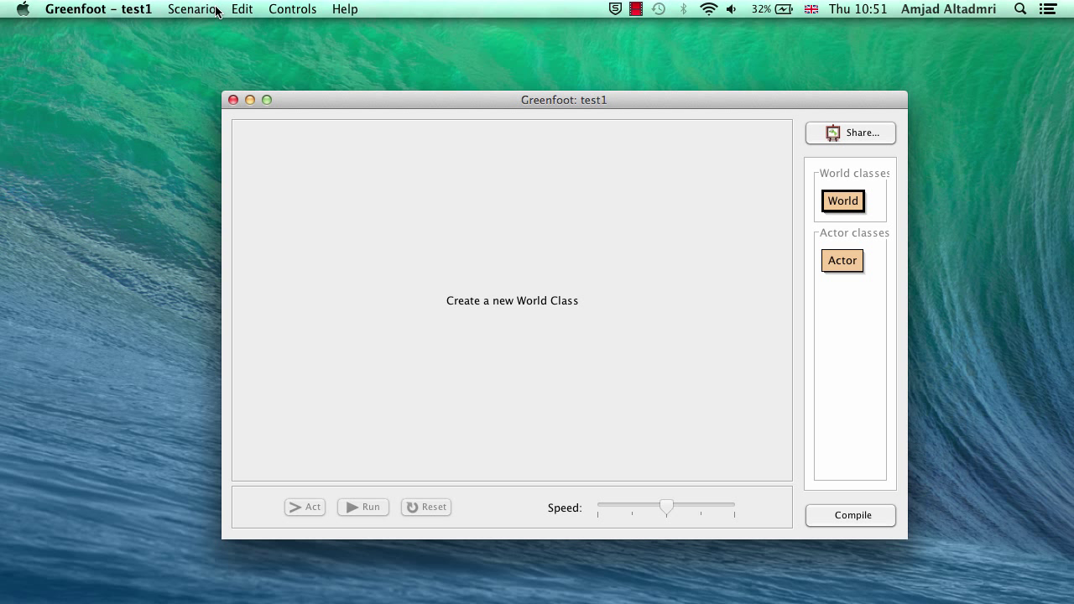
mouse_move(248, 17)
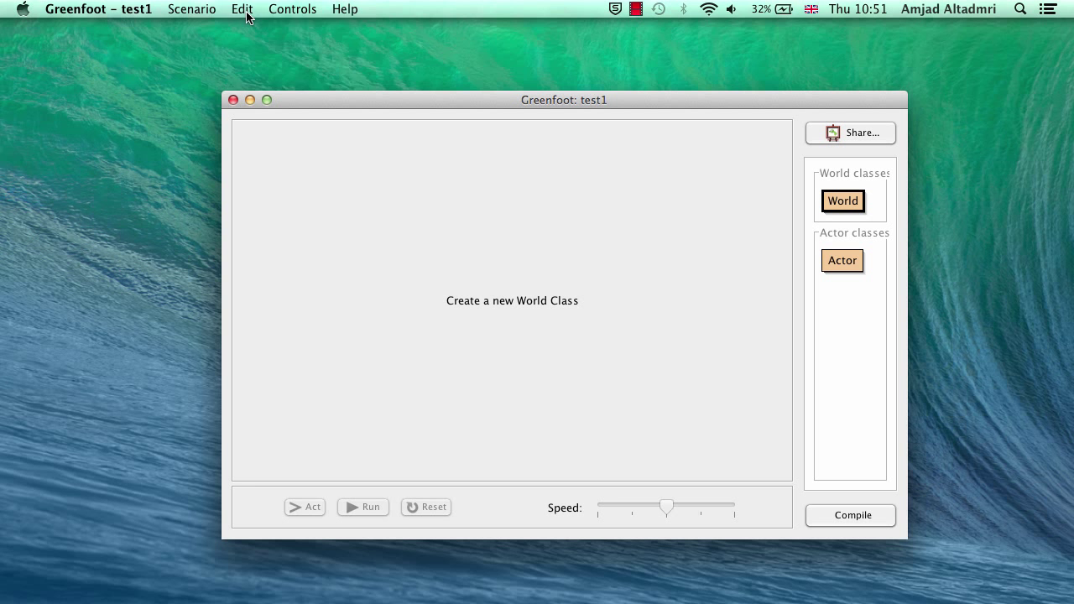
Step: Open the Edit menu to see the class-adding and import options
click(242, 9)
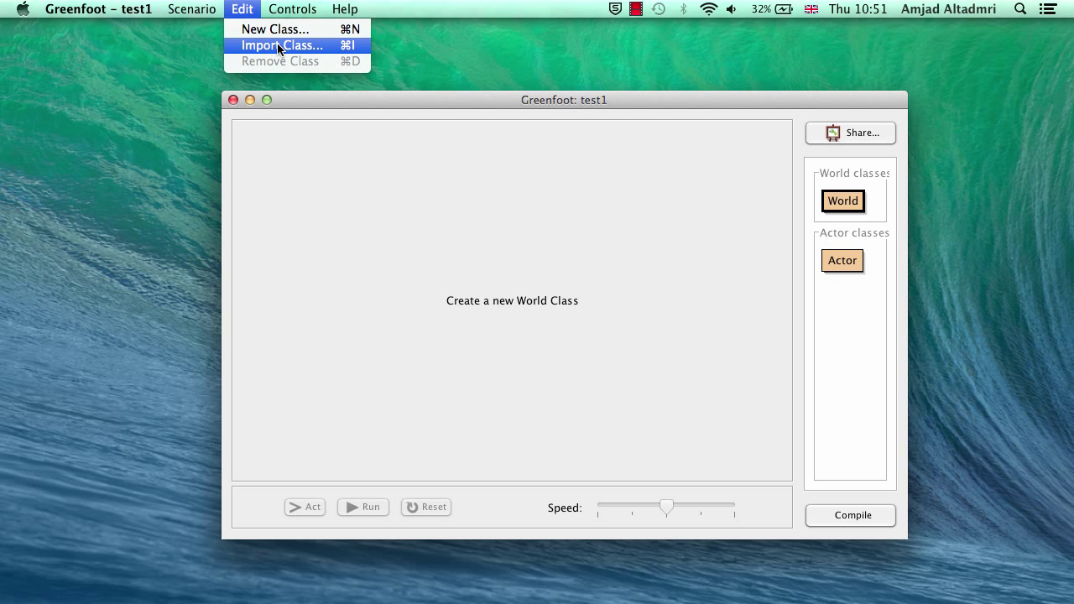
Step: Open Import Class and view the Map helper class documentation
click(282, 45)
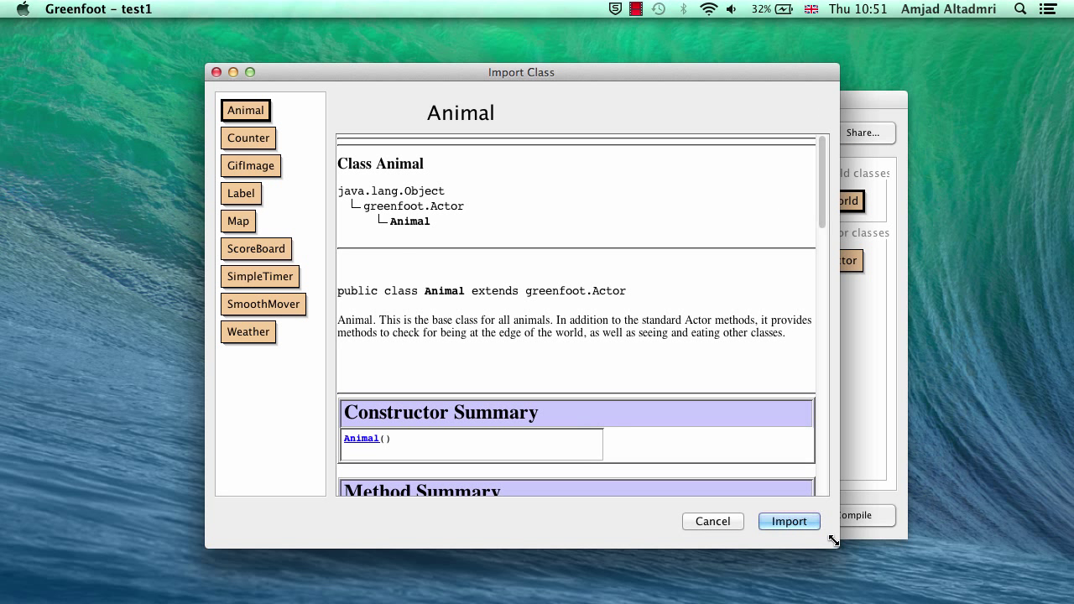
mouse_move(260, 285)
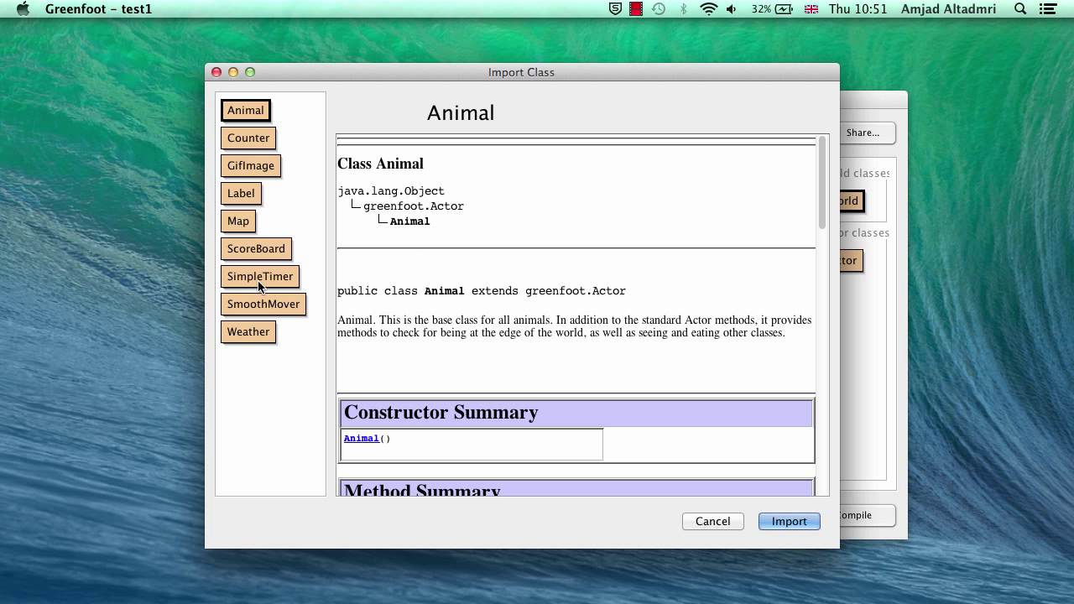
click(238, 220)
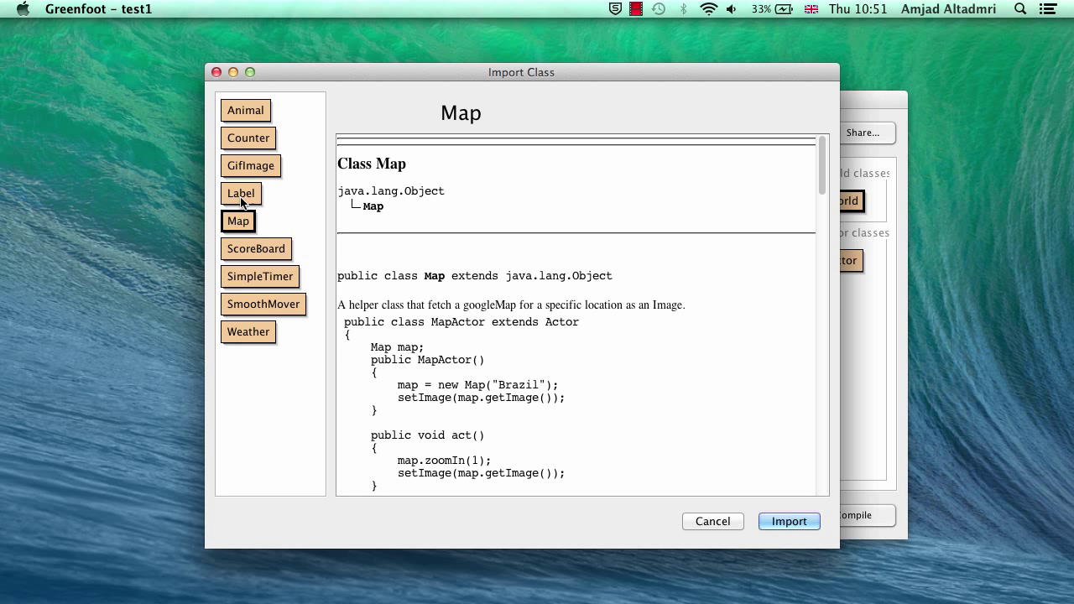
mouse_move(329, 257)
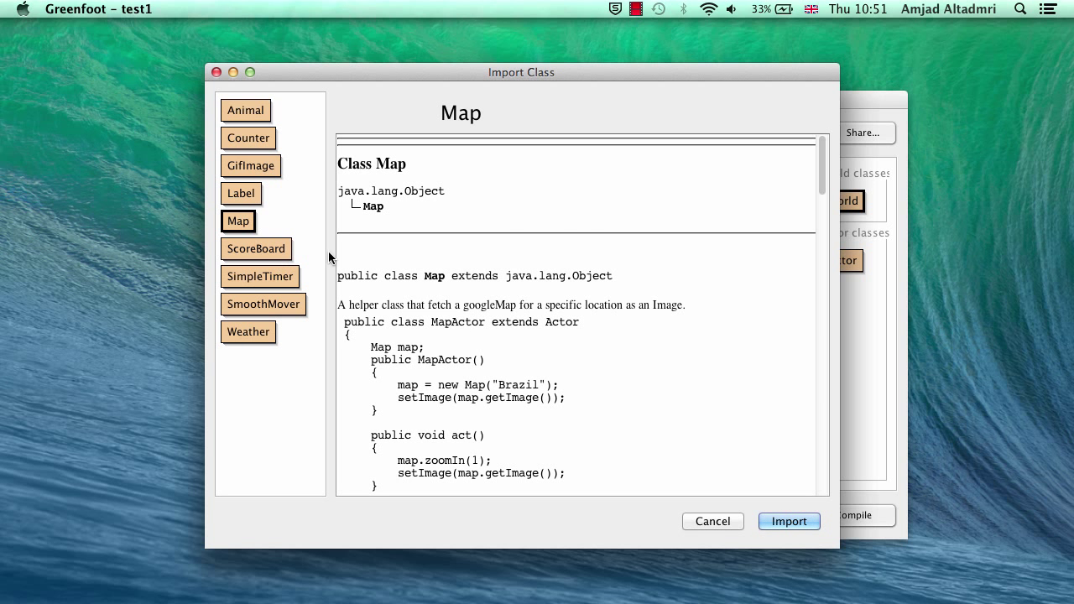
scroll(down, 3)
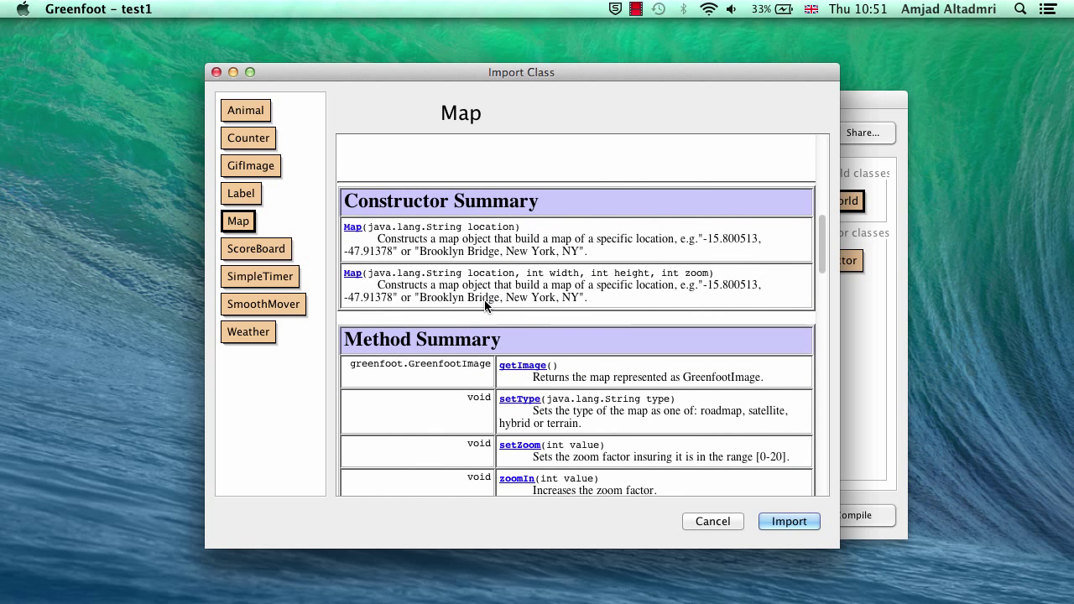
mouse_move(511, 244)
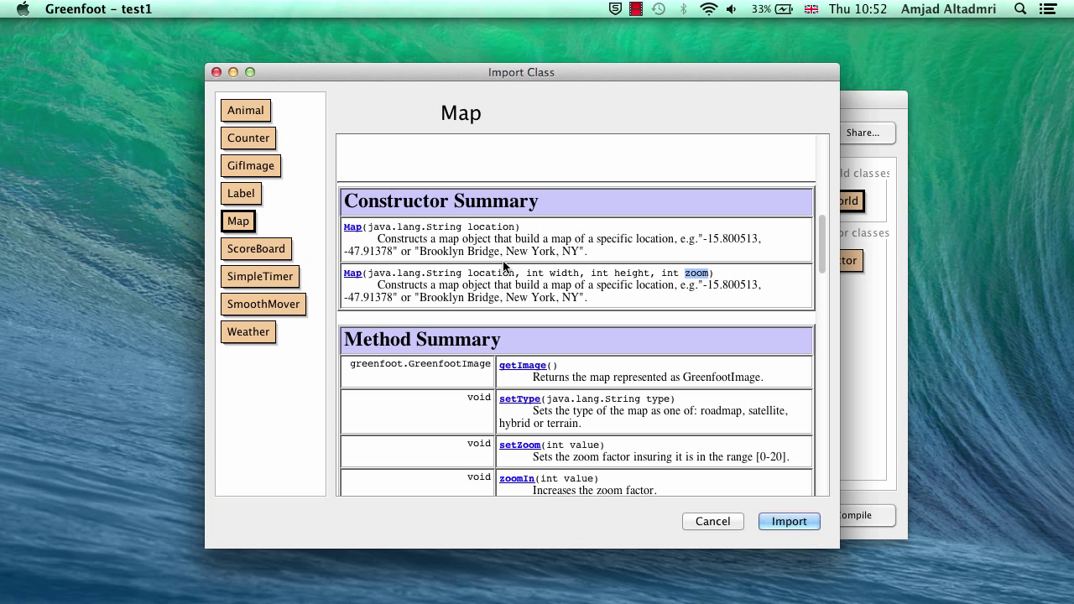
mouse_move(426, 249)
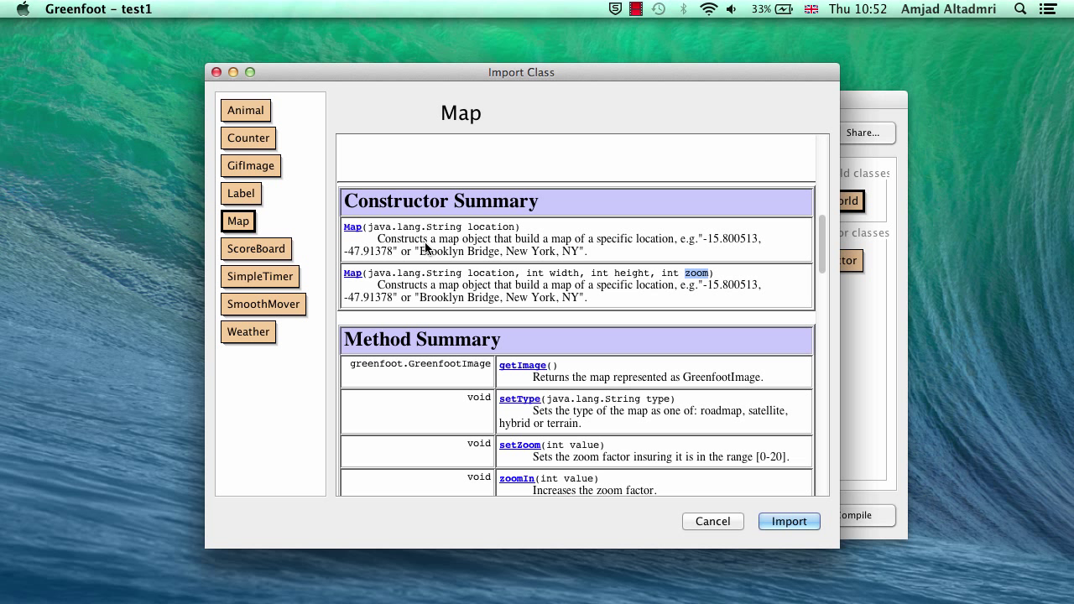
mouse_move(672, 245)
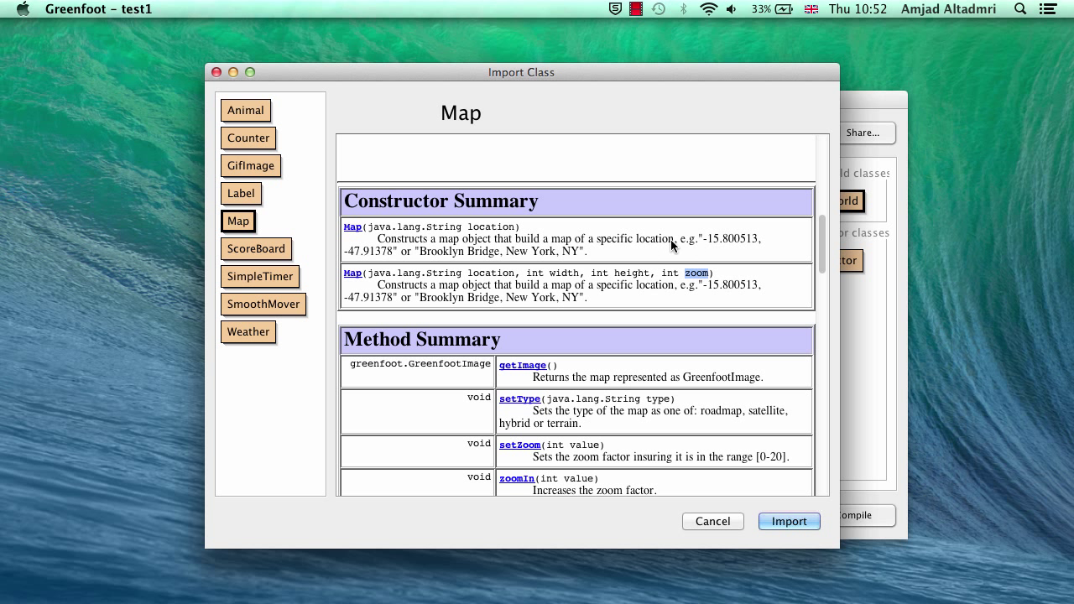
mouse_move(709, 244)
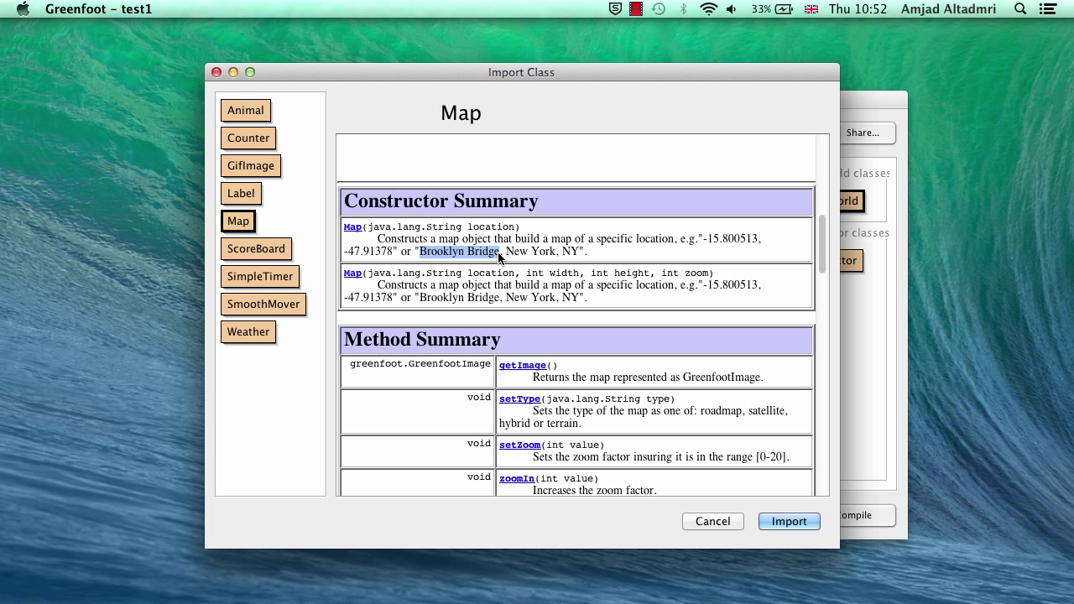
mouse_move(424, 260)
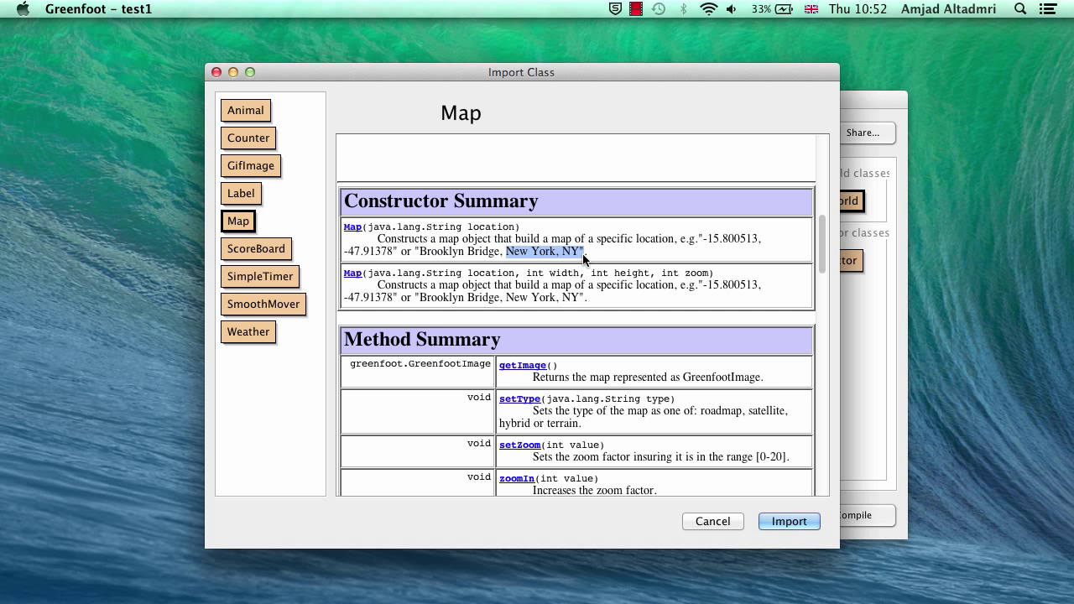
mouse_move(589, 302)
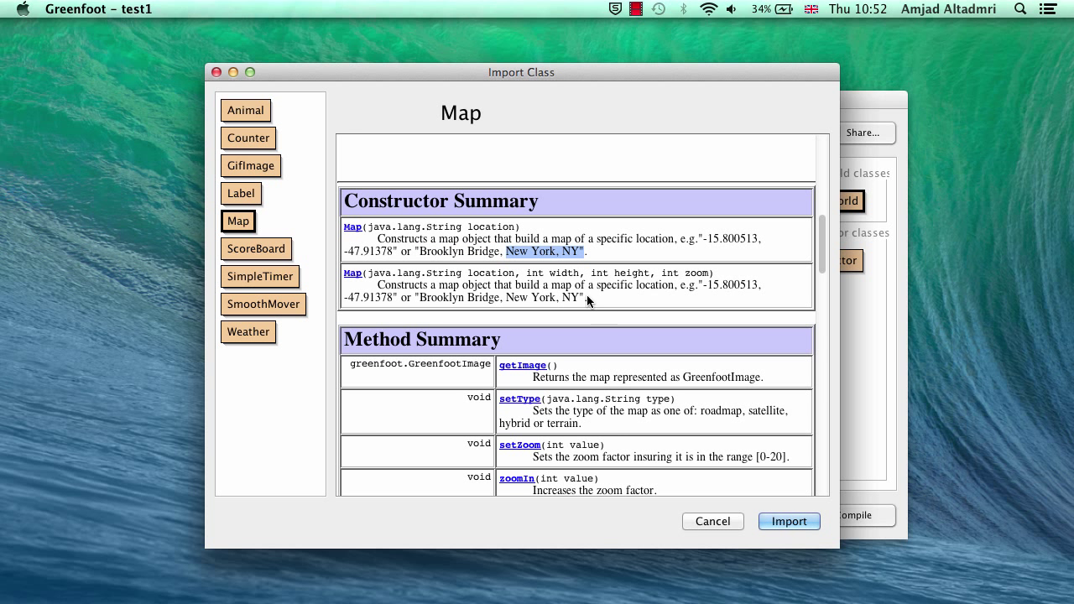
scroll(down, 3)
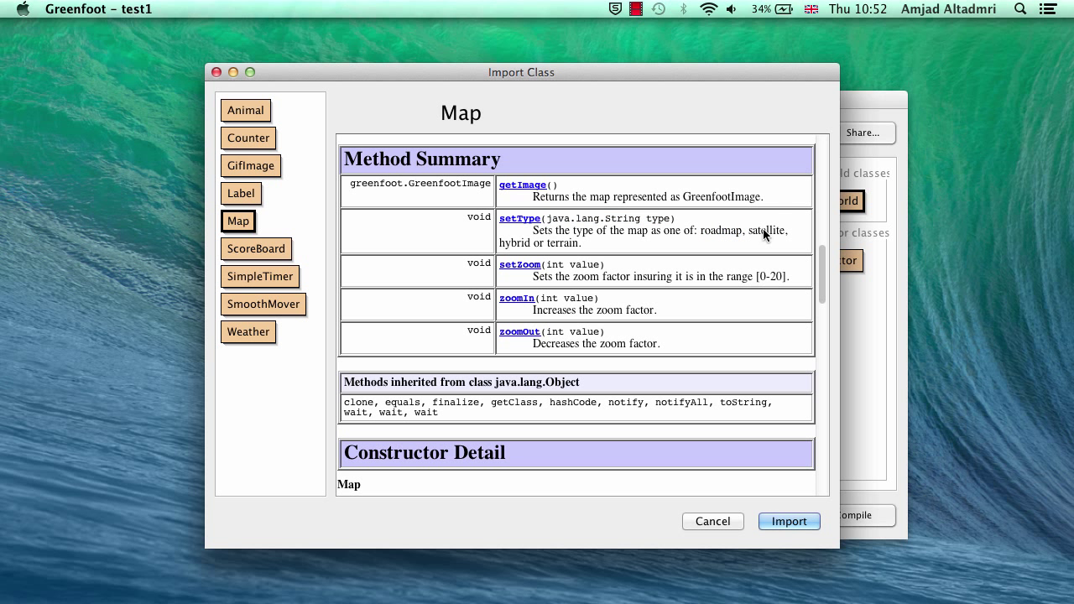
scroll(down, 3)
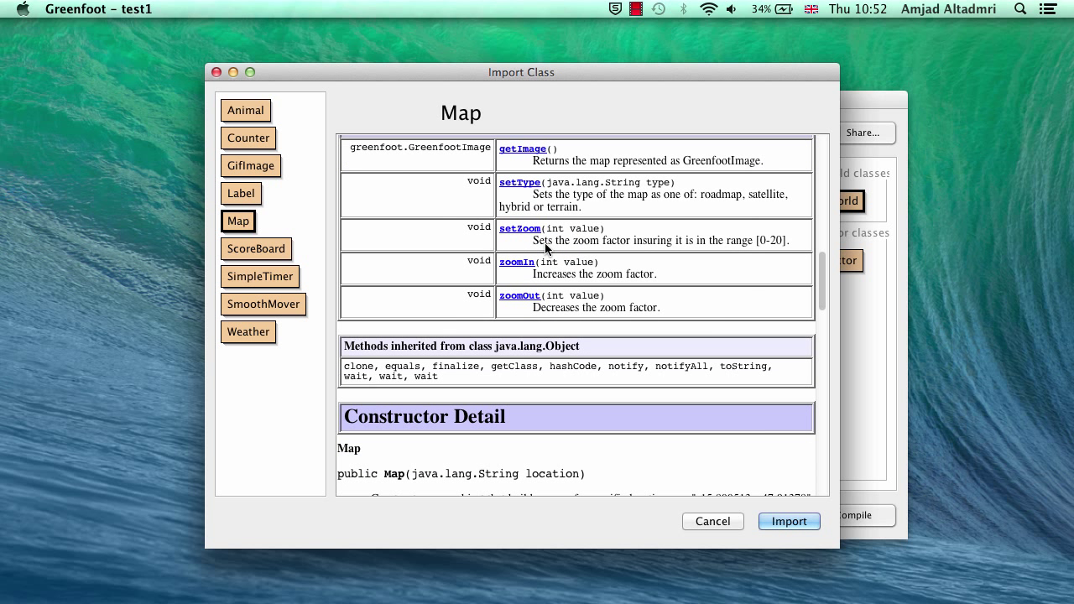
mouse_move(575, 323)
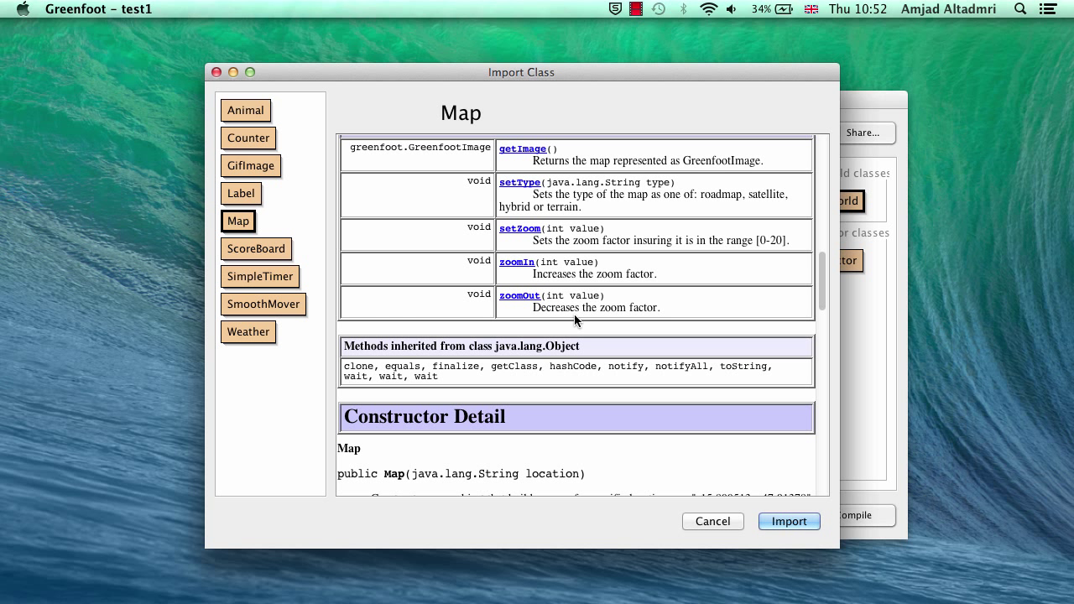
click(248, 332)
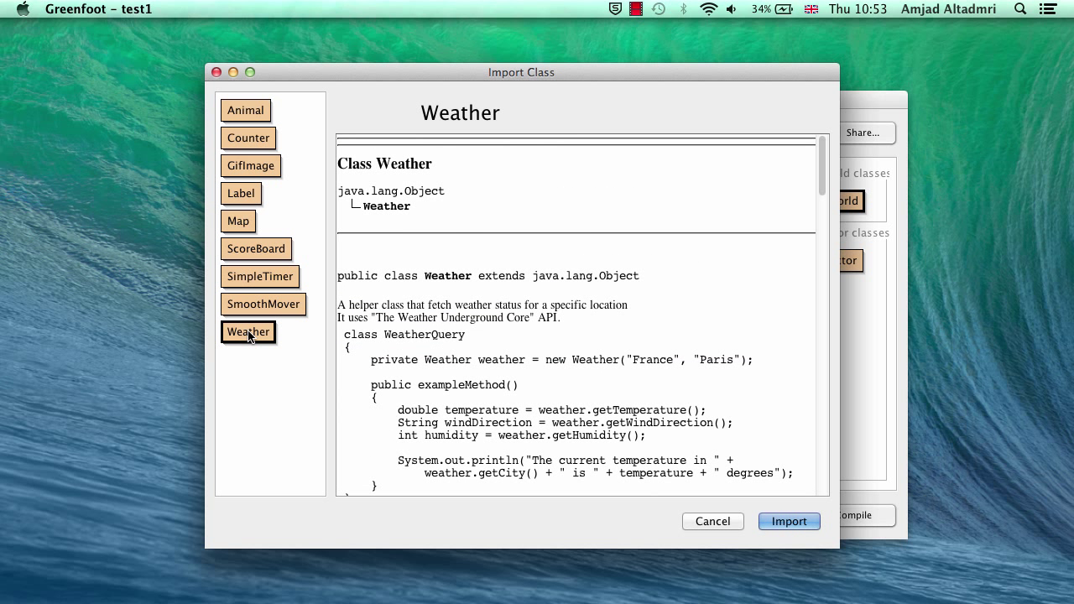
mouse_move(642, 368)
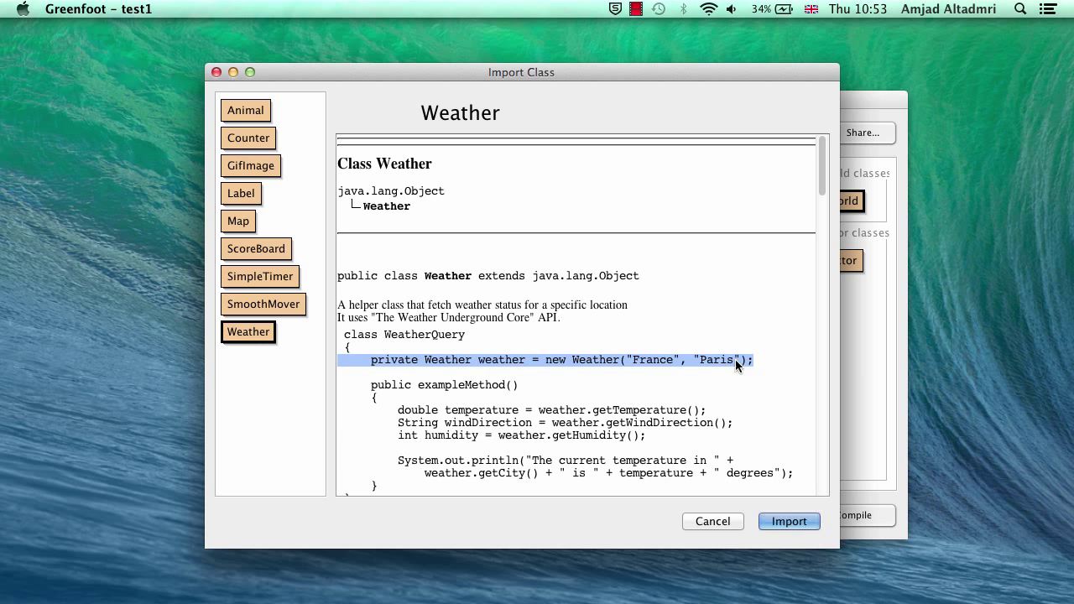
scroll(down, 3)
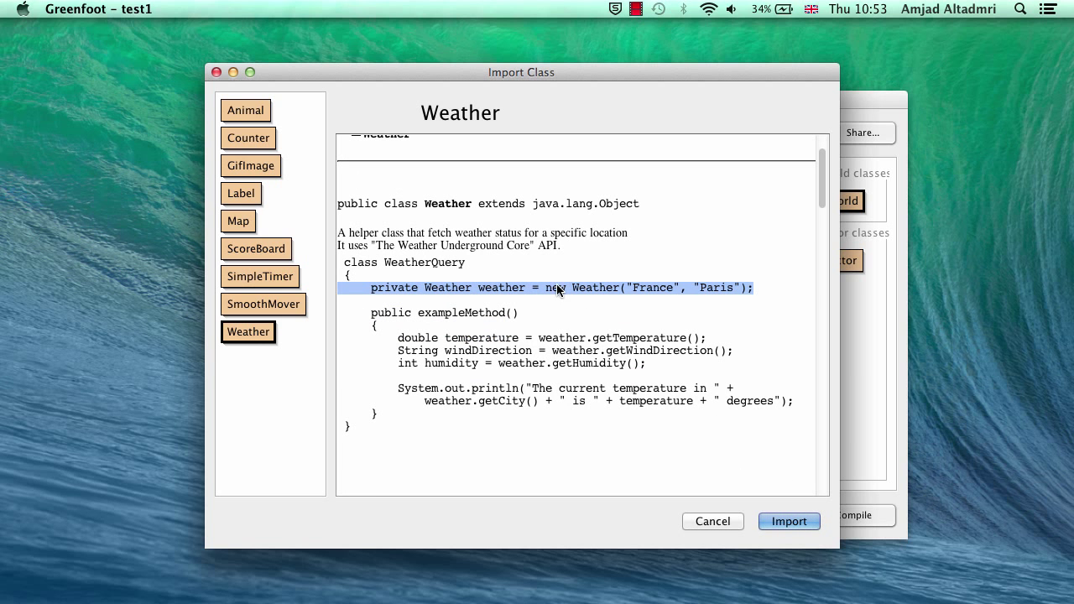
scroll(down, 3)
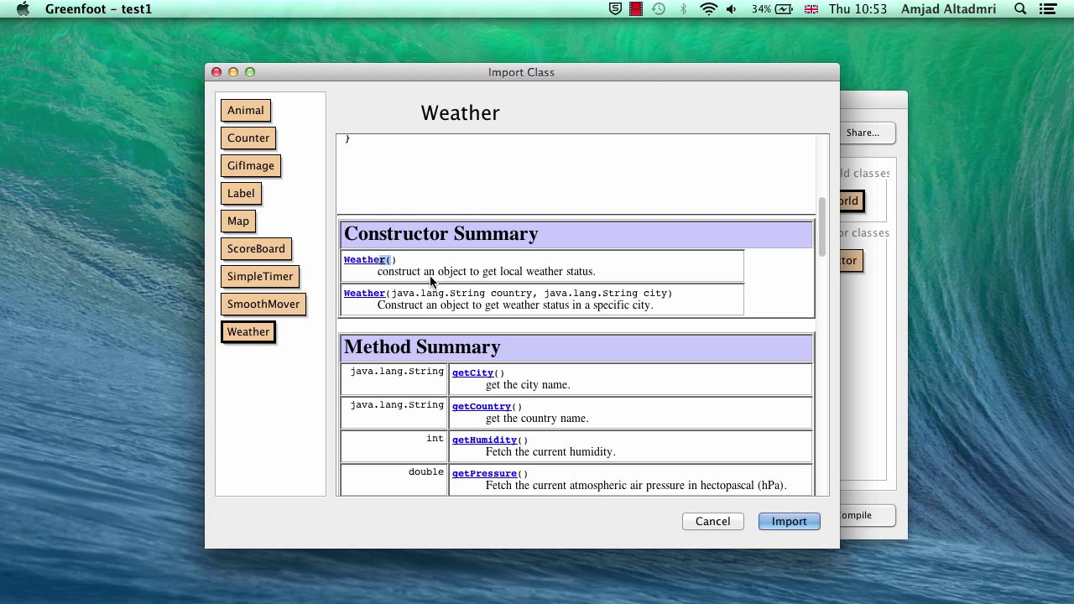
mouse_move(422, 287)
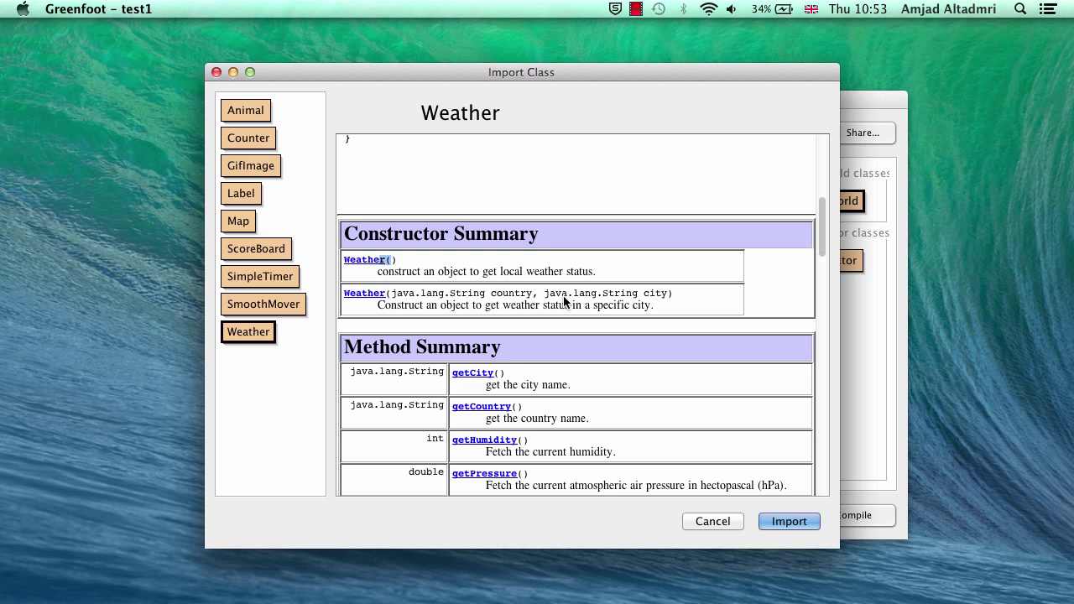
scroll(down, 3)
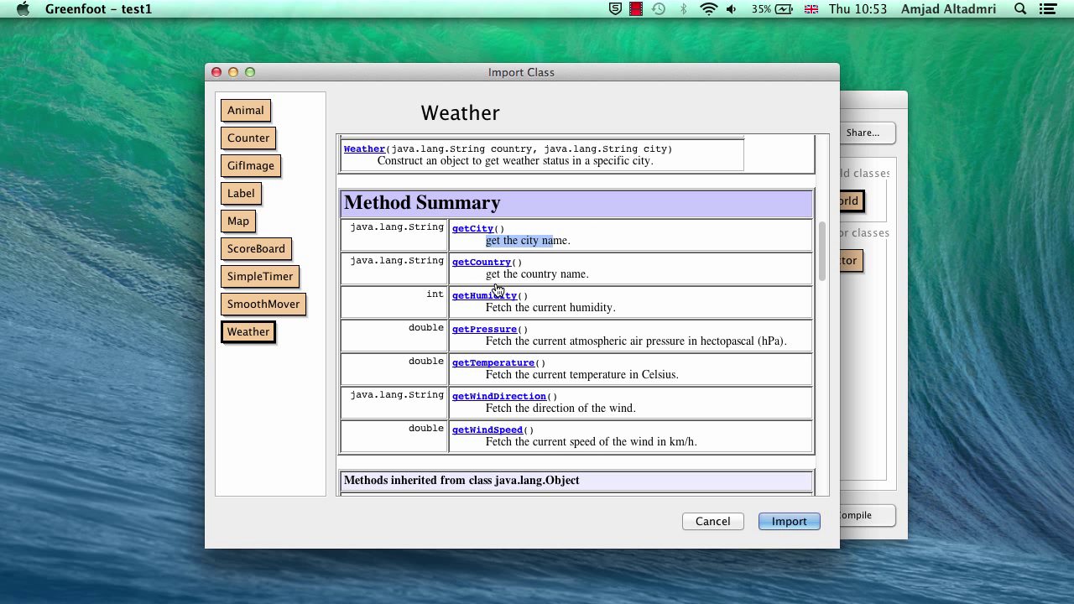
mouse_move(504, 318)
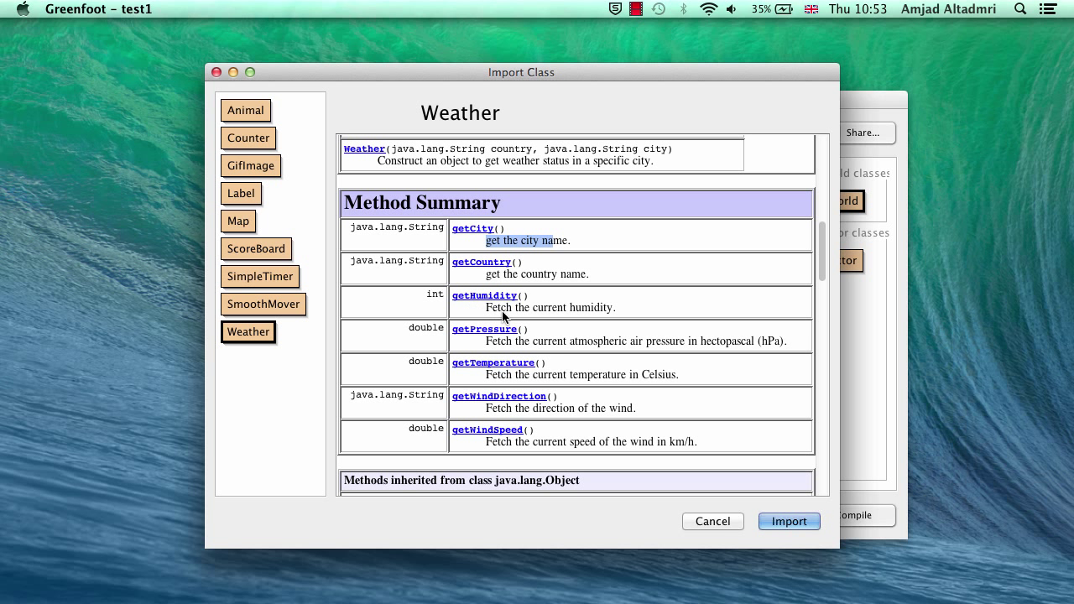
mouse_move(522, 380)
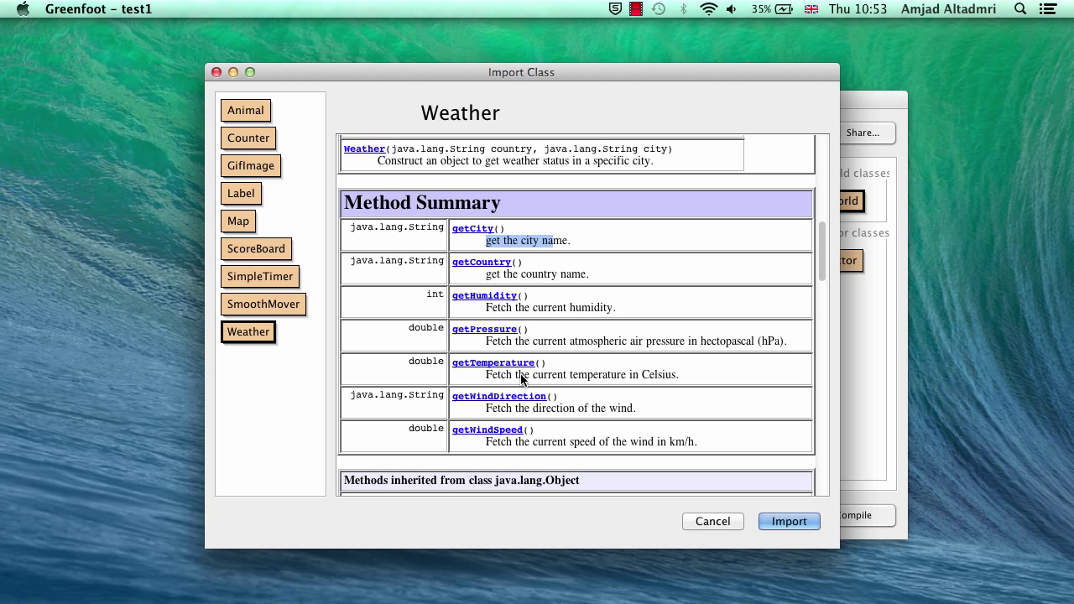
mouse_move(490, 411)
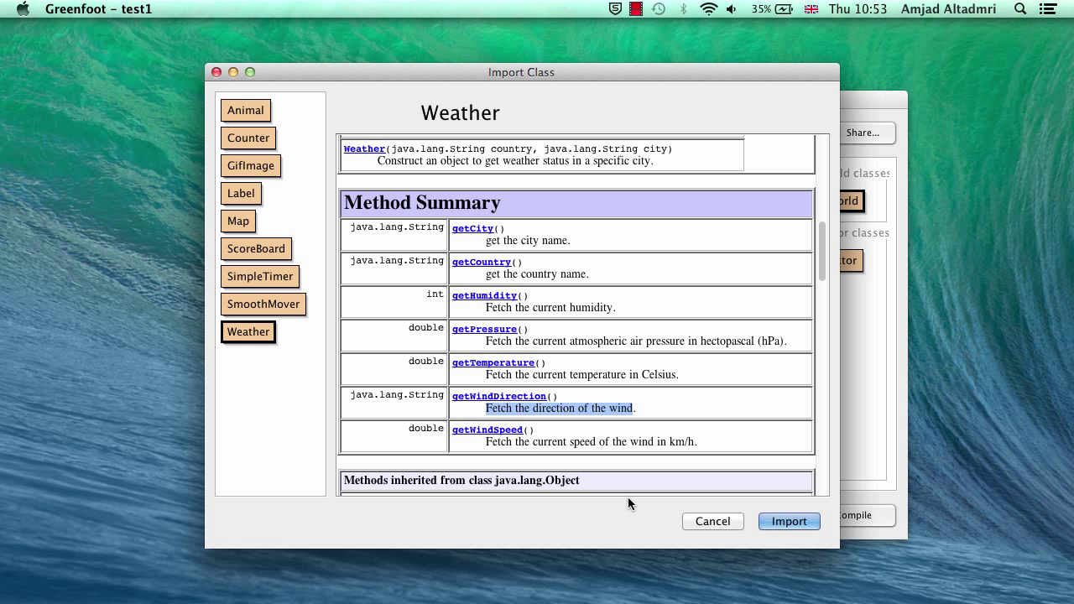
mouse_move(704, 527)
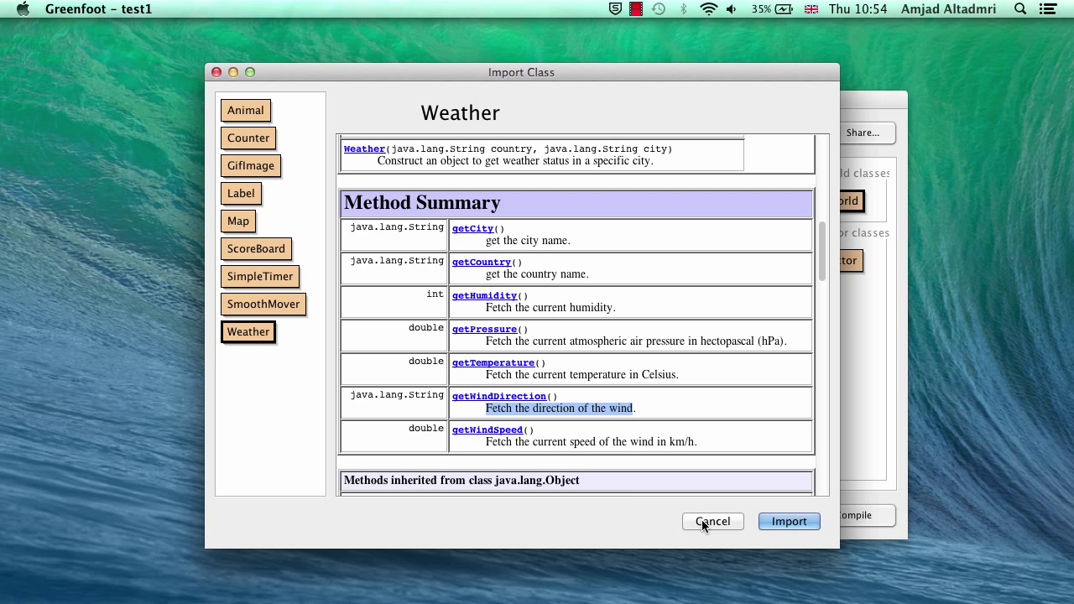
click(713, 521)
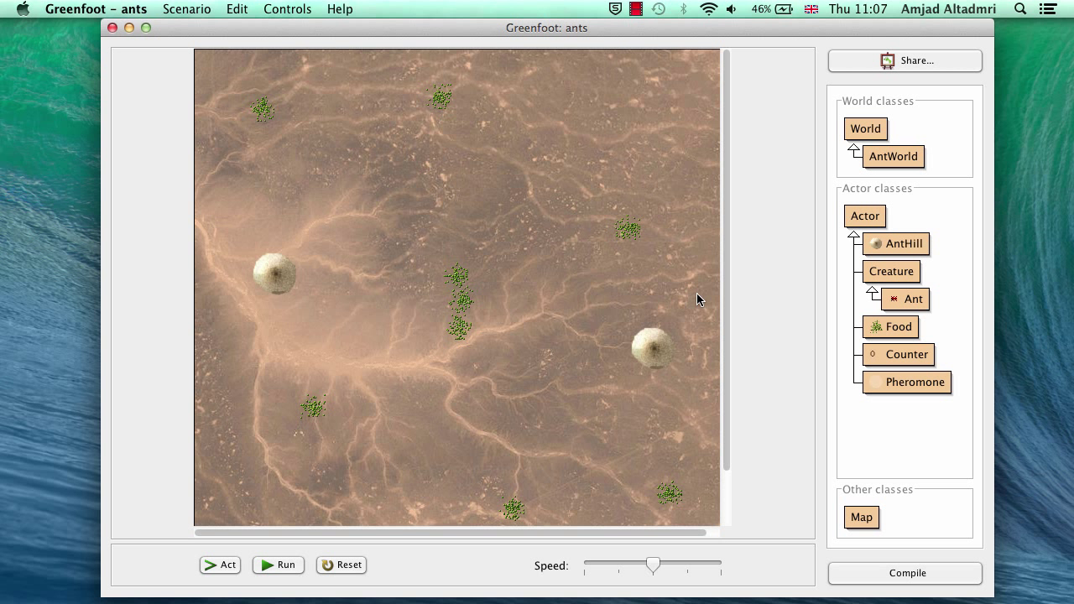
mouse_move(729, 304)
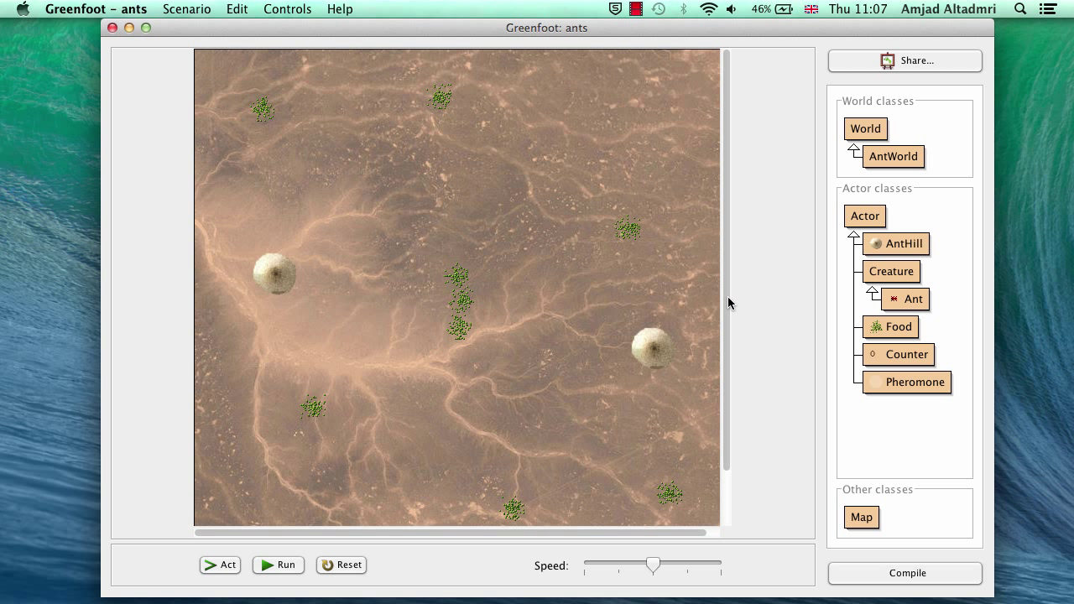
mouse_move(484, 233)
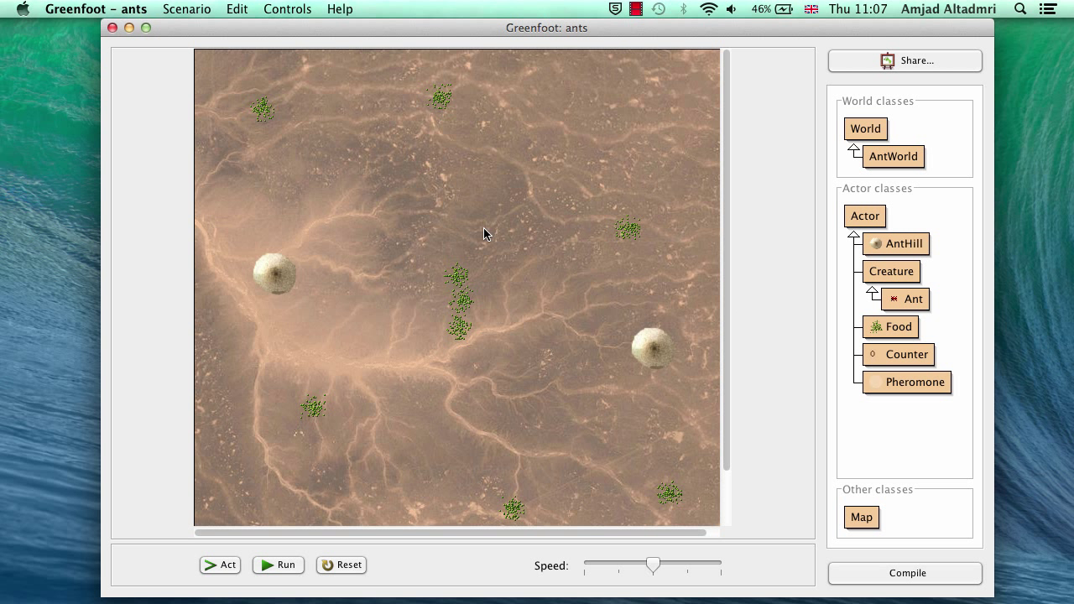
mouse_move(541, 249)
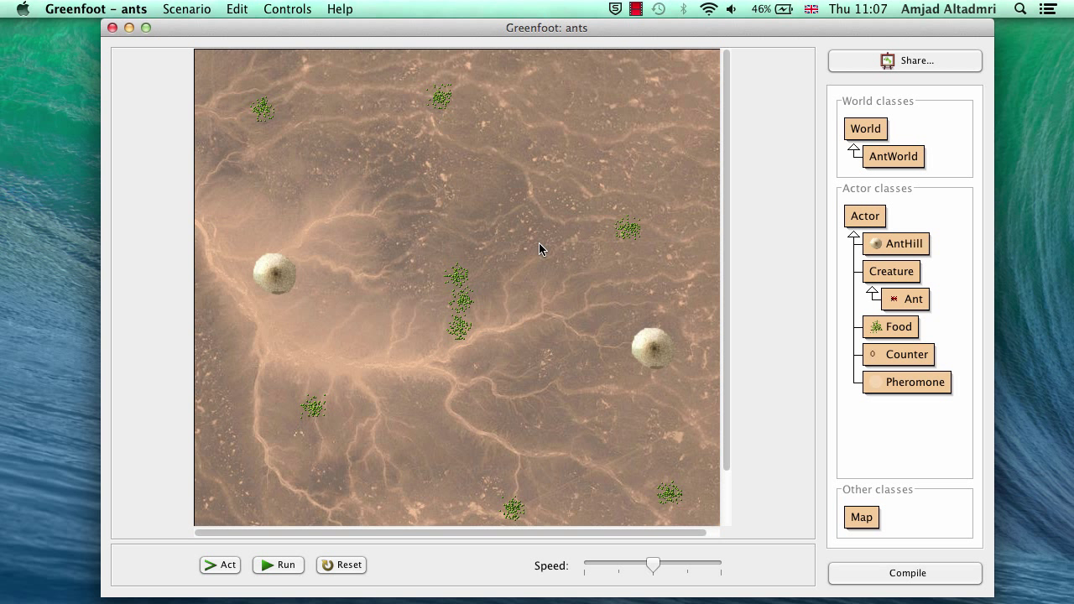
mouse_move(553, 259)
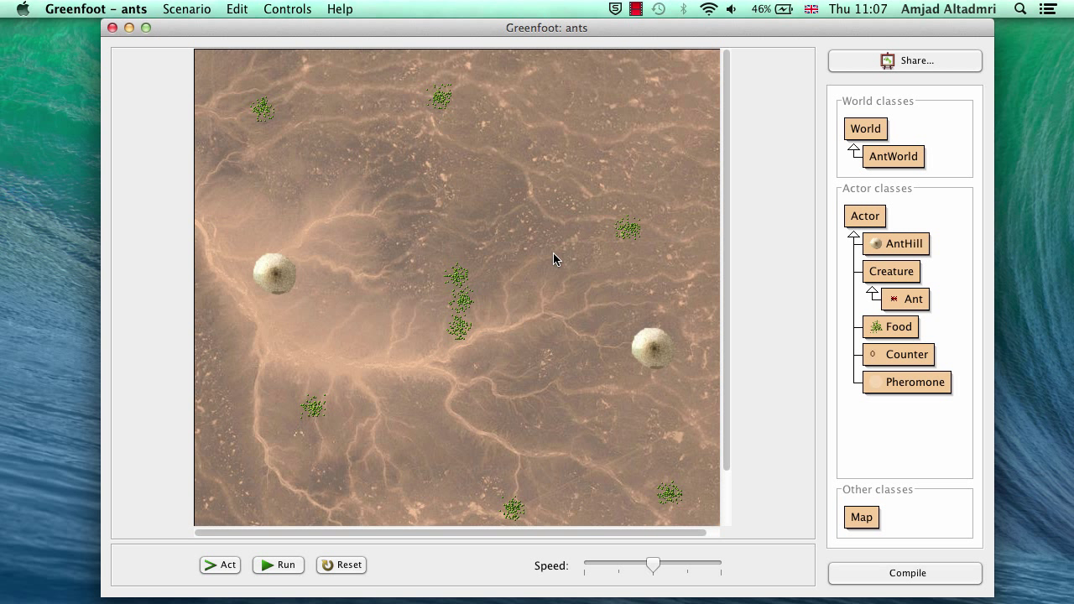
mouse_move(537, 417)
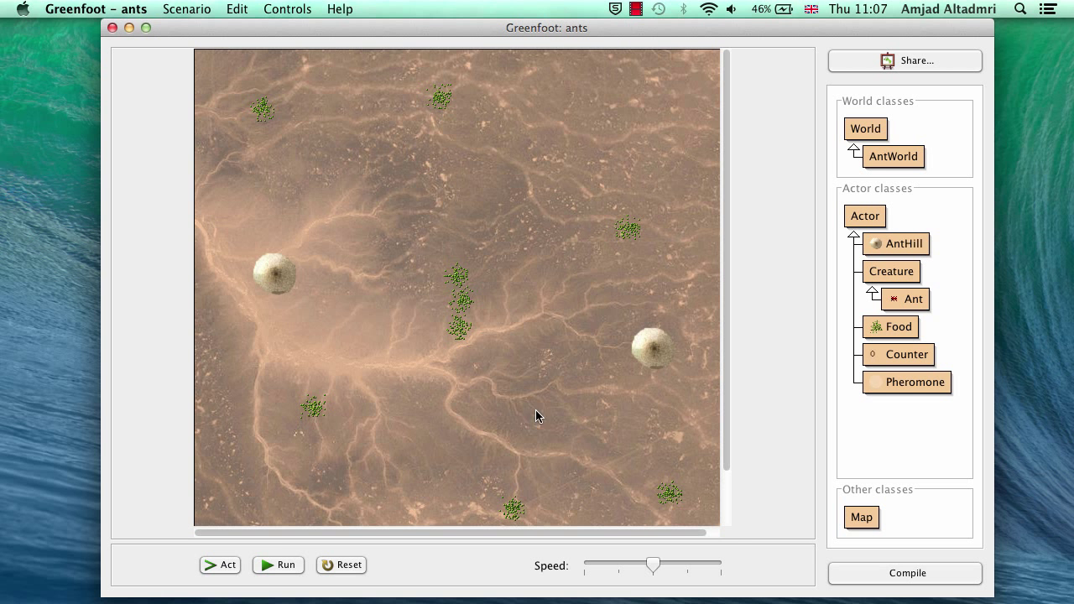
Step: Run the ants simulation so ants leave the anthills laying pheromone trails
click(277, 565)
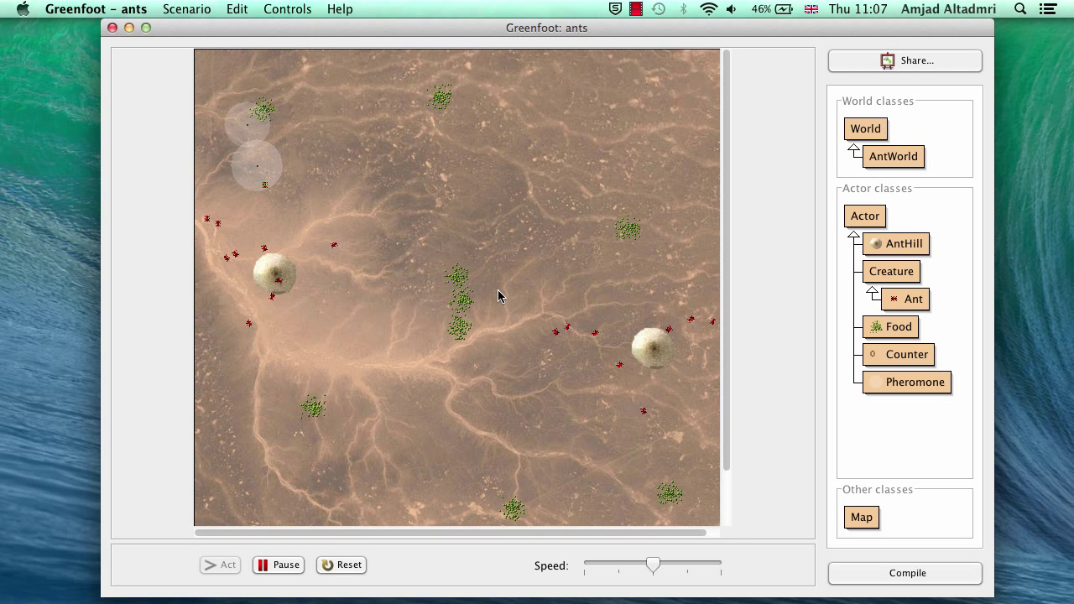
click(220, 565)
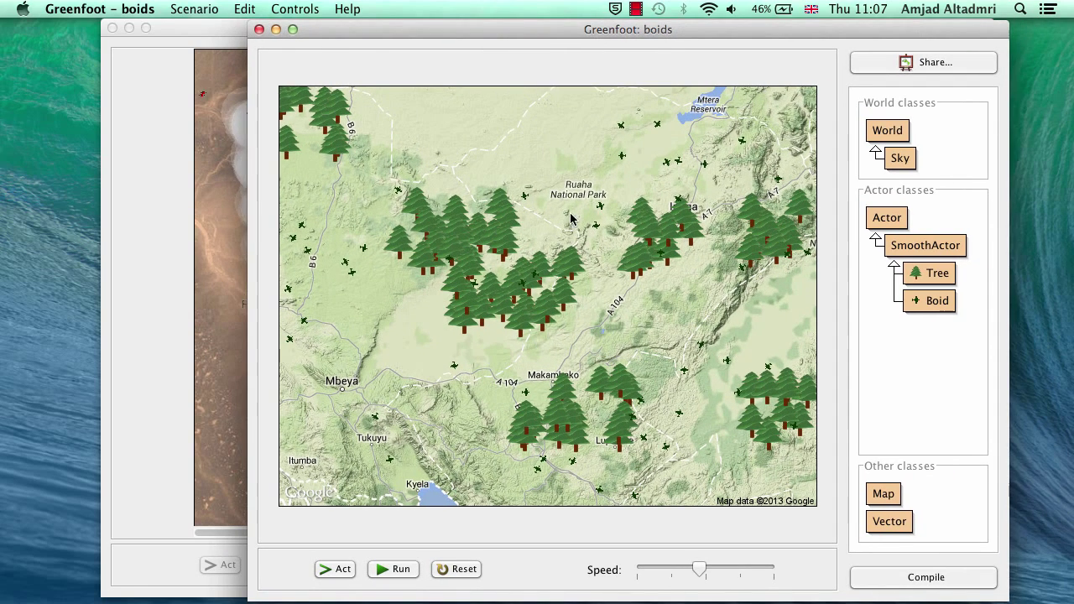
mouse_move(571, 208)
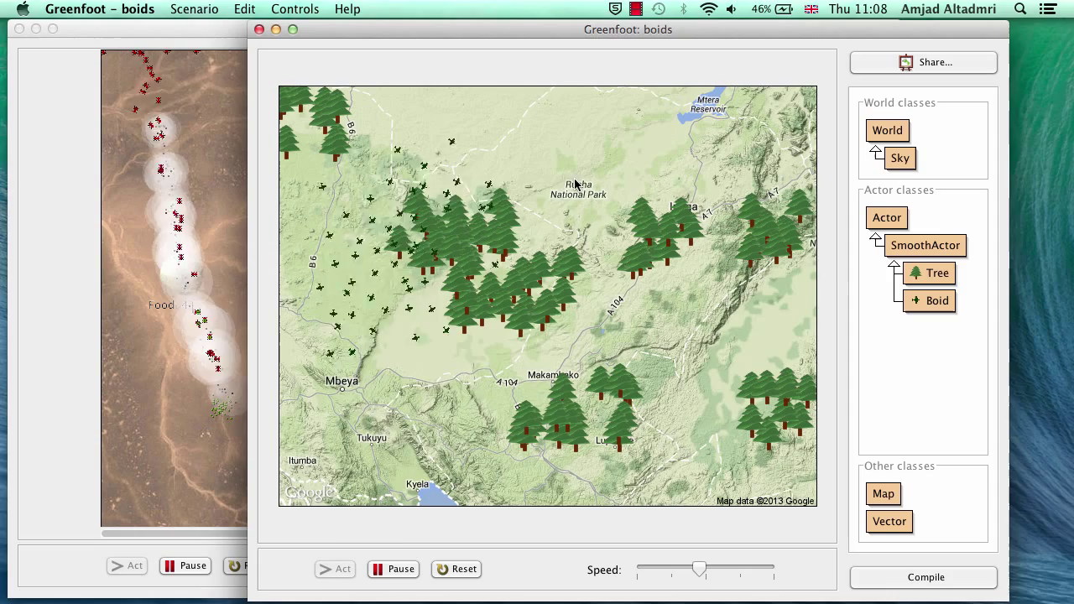
Step: Run the boids scenario to watch boids flock over the Ruaha National Park map
click(392, 569)
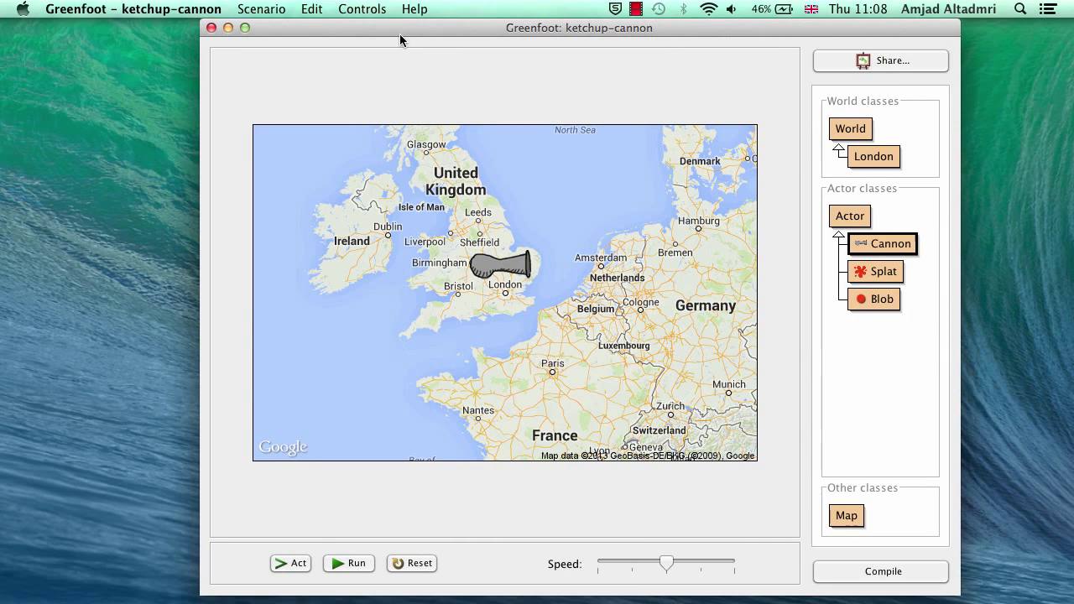
Step: Show the ketchup-cannon scenario with the cannon at London on the Europe map
click(348, 563)
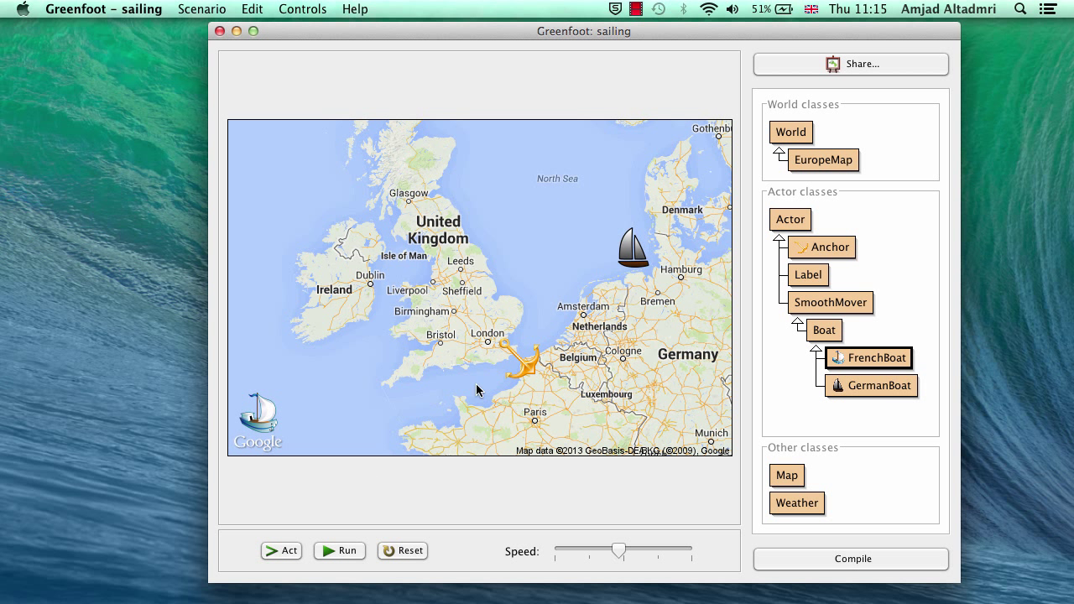
mouse_move(623, 276)
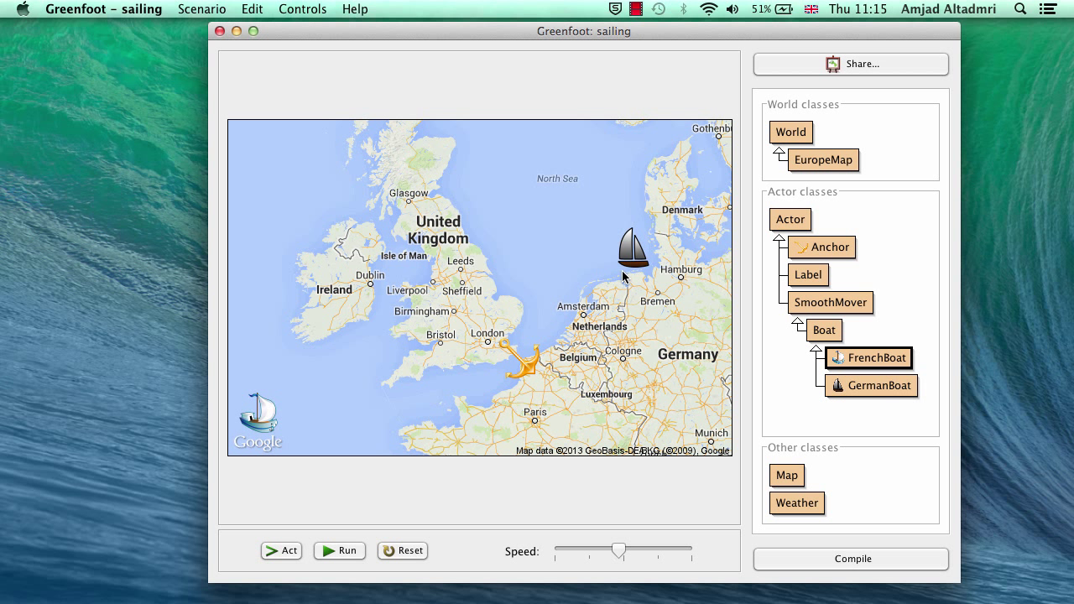
Step: Run the sailing race until the French boat reaches the anchor first
click(339, 551)
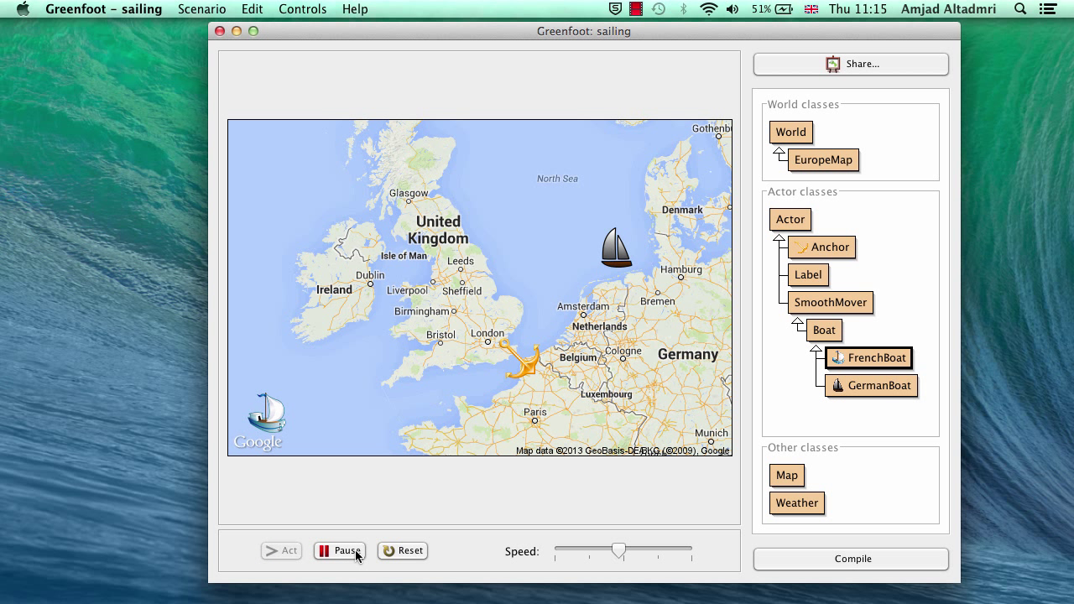
click(339, 550)
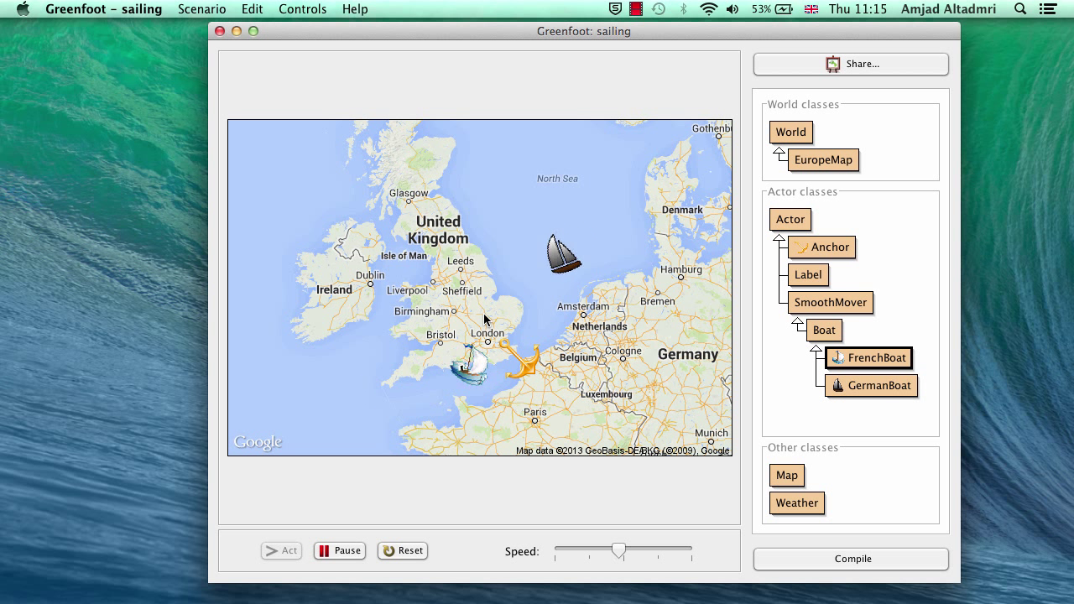
click(339, 551)
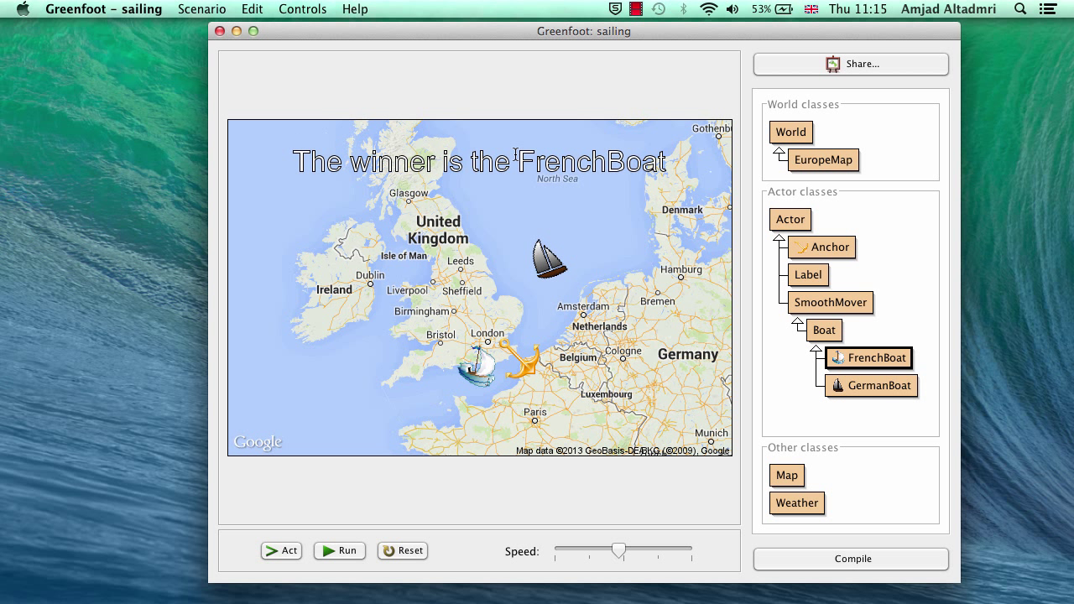
mouse_move(429, 37)
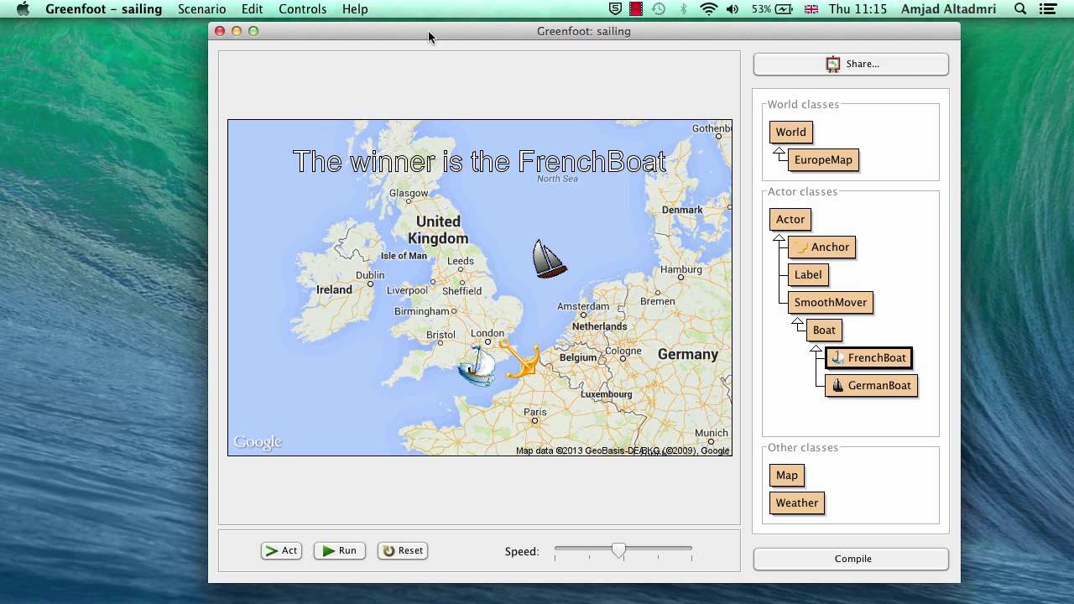
mouse_move(438, 74)
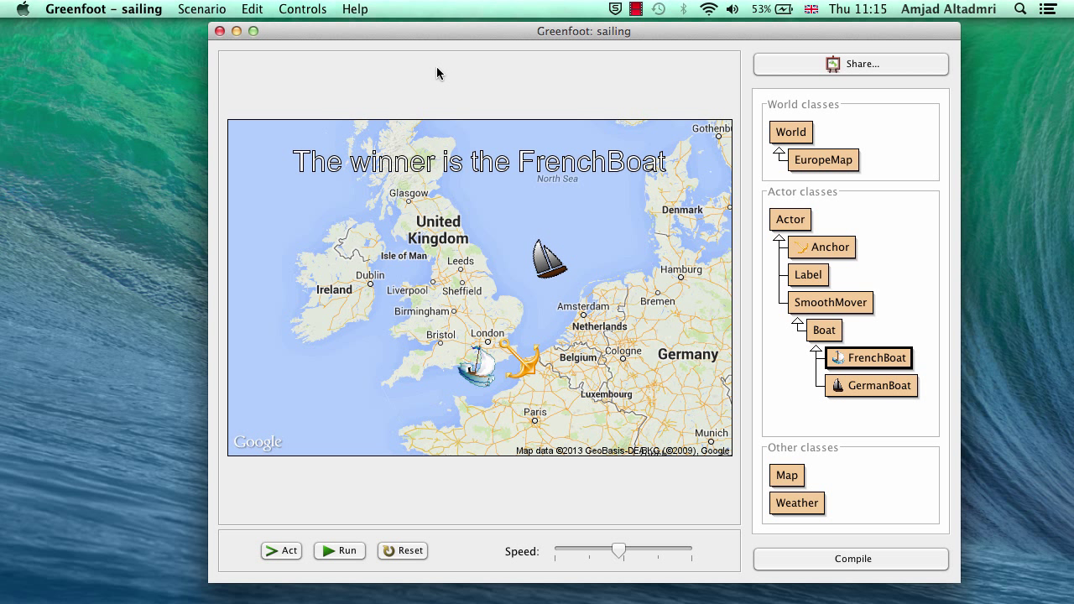